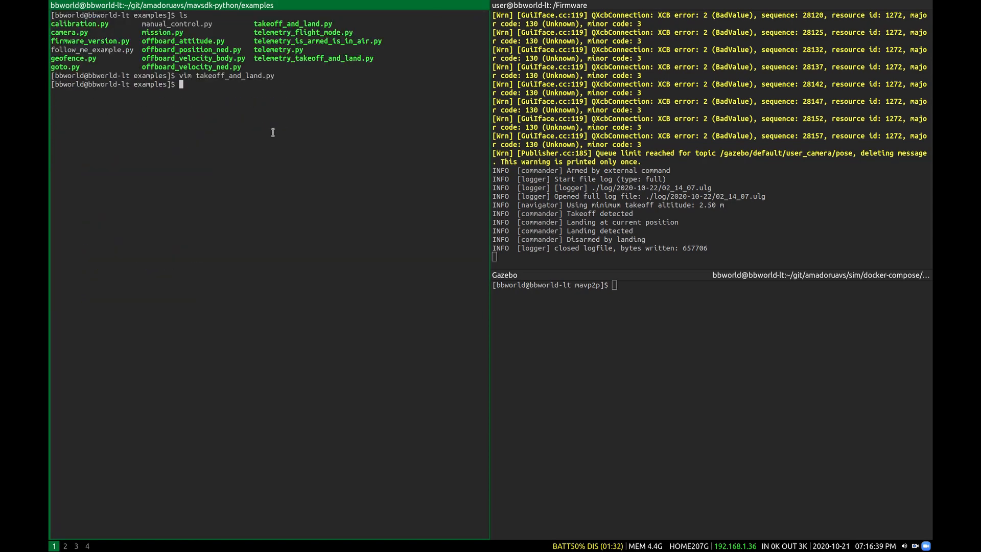
Run 'python3 takeoff_and_land.py' from the examples shell
text(python3 takeoff_and_land.py)
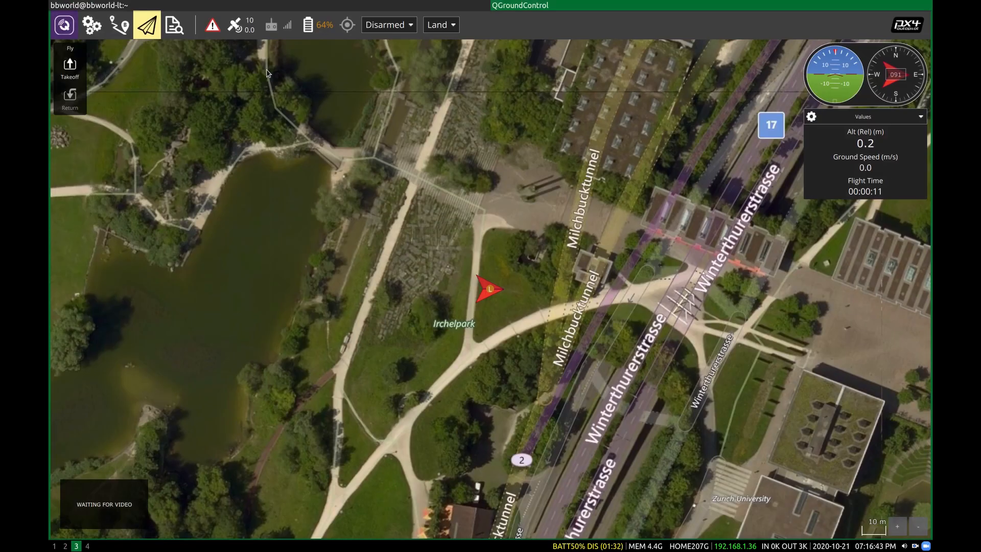
mouse_move(437, 317)
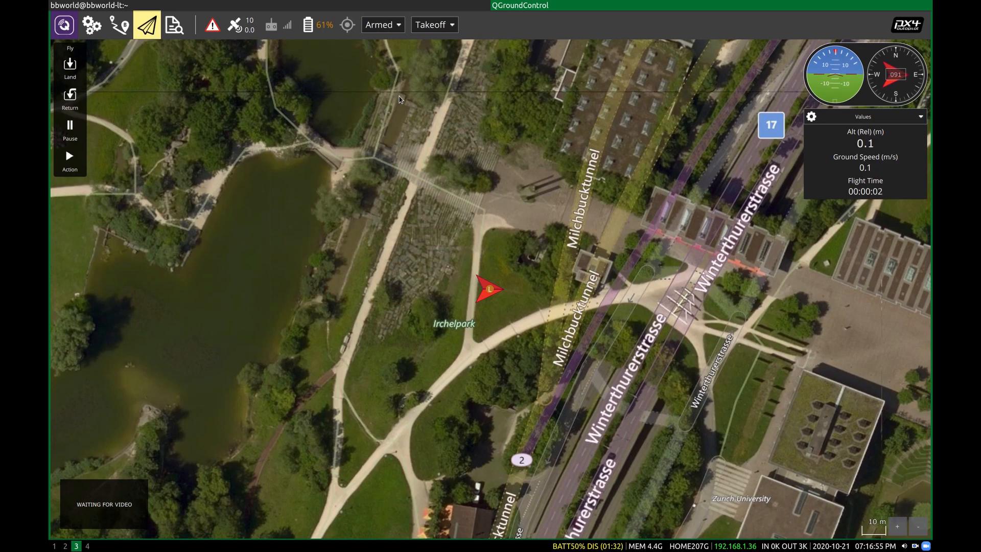
Monitor the drone arming and climbing to about 1.4 m in the Fly view
click(430, 24)
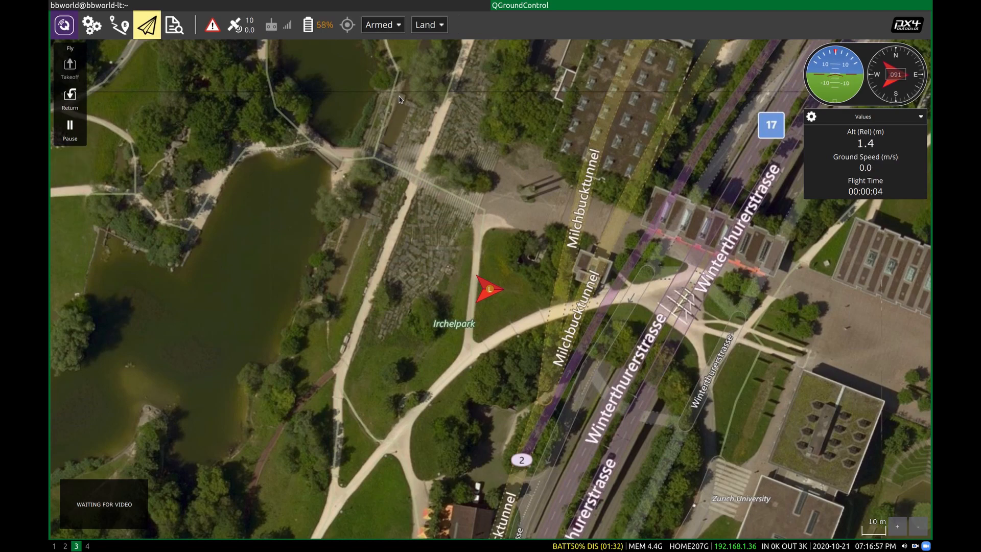